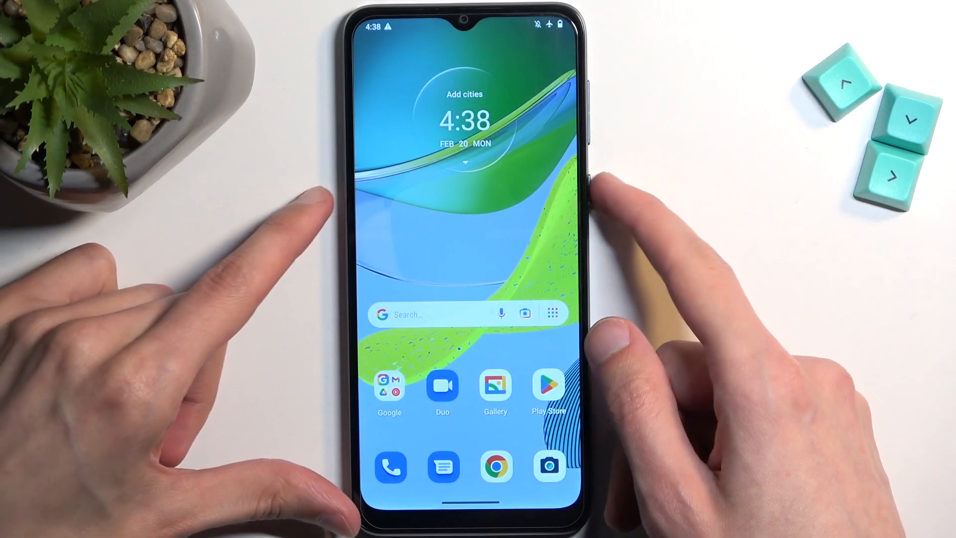
Step: Hold the side power button to show Emergency, Lockdown, Power off and Restart
{"action": "left_click", "coordinate": [596, 176]}
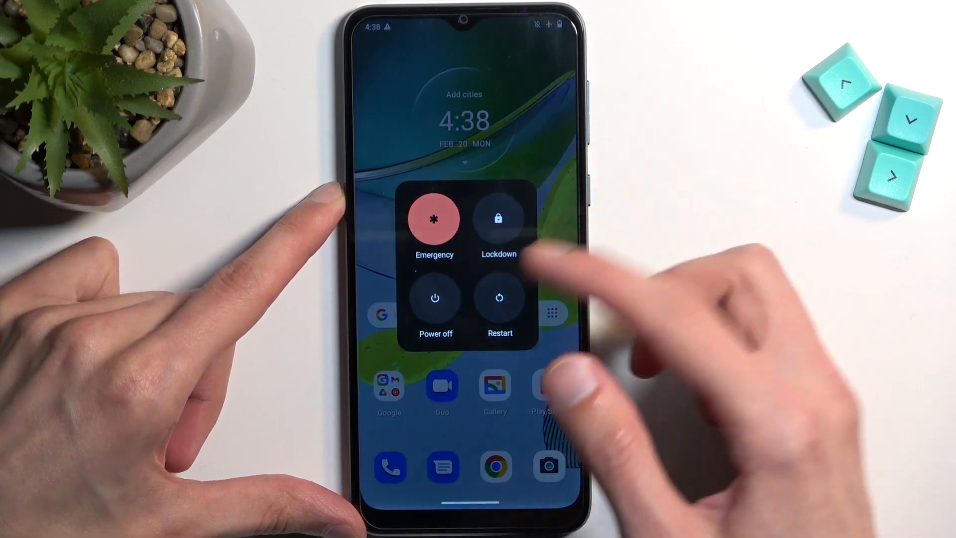
{"action": "left_click", "coordinate": [435, 297]}
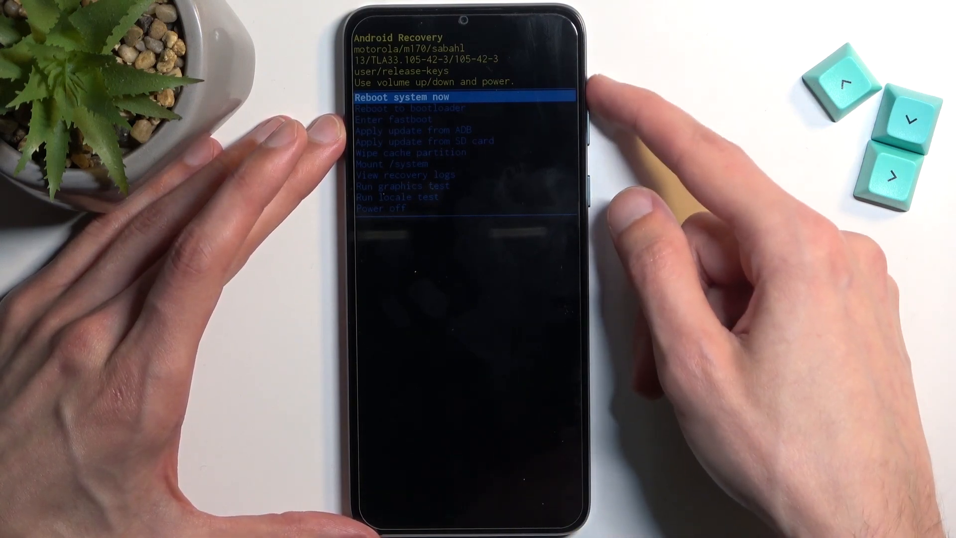
Step: Move the highlight down past Wipe cache partition and View recovery logs to Run locale test
{"action": "key", "text": "VolumeDown"}
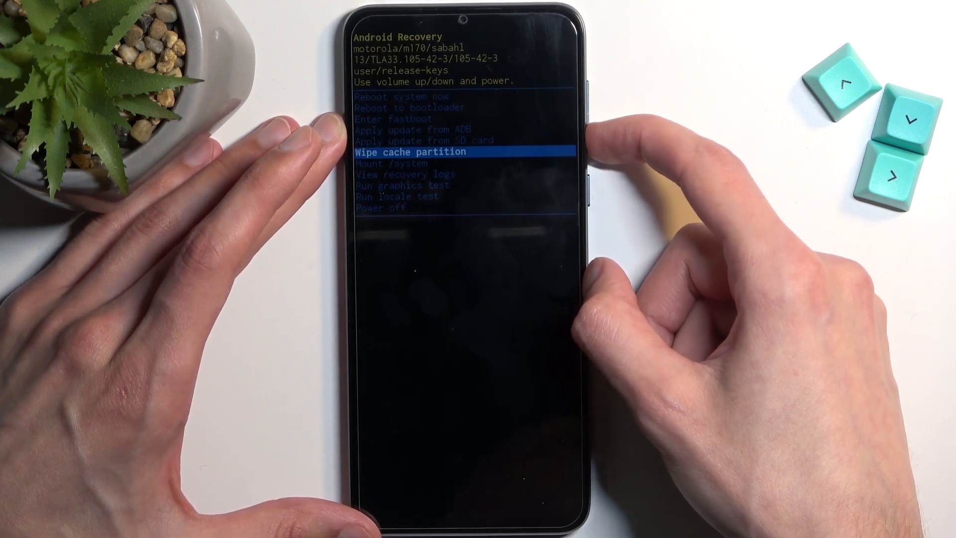
{"action": "key", "text": "volumedown"}
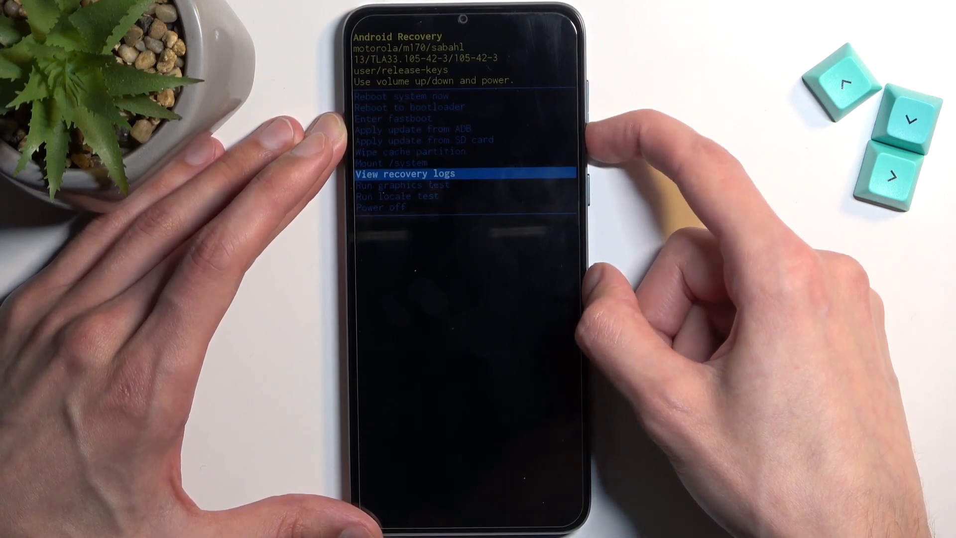
{"action": "key", "text": "volumedown"}
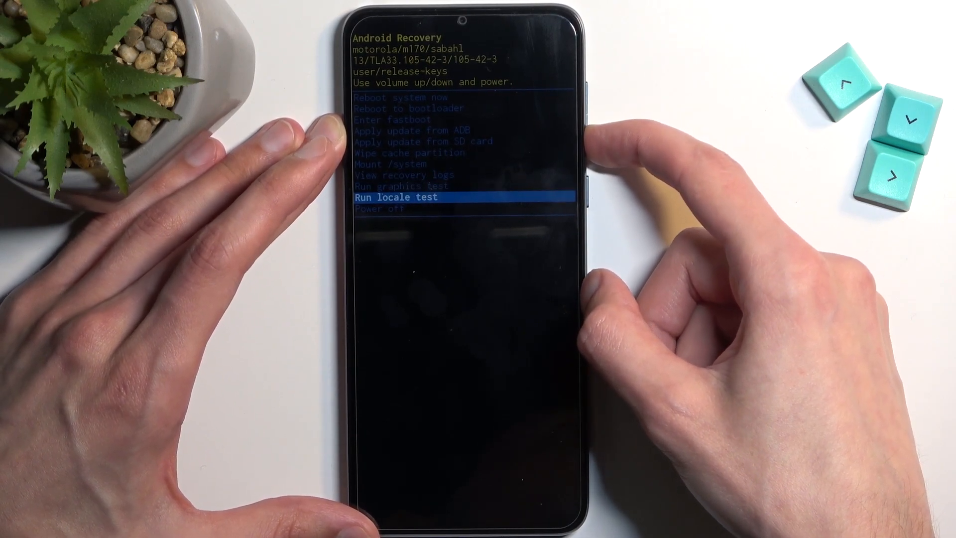